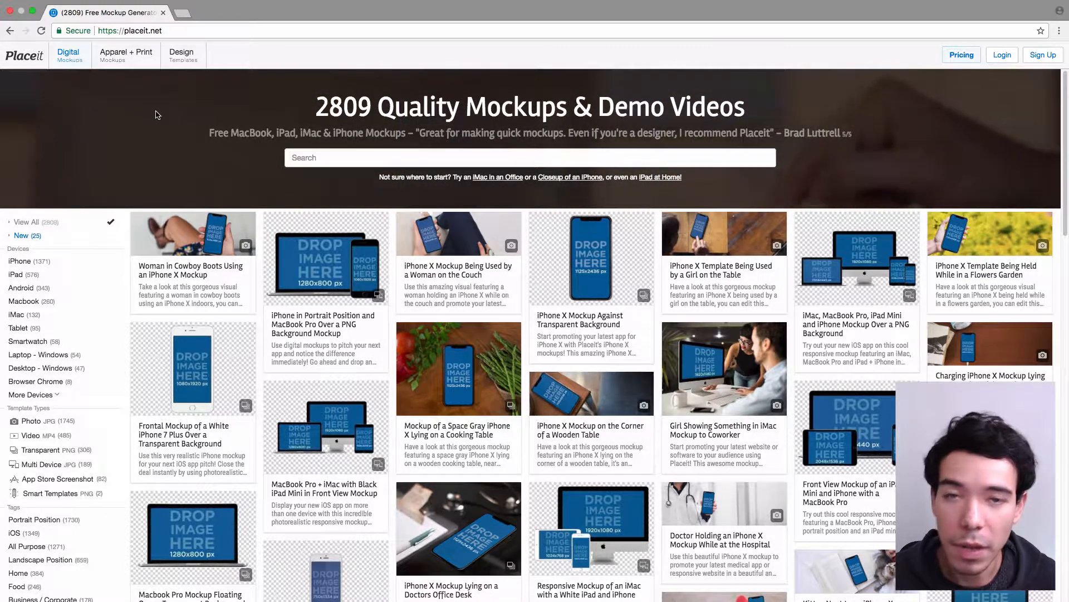
# - Browse the Digital category to the Facebook Ads mockup templates
pyautogui.click(67, 54)
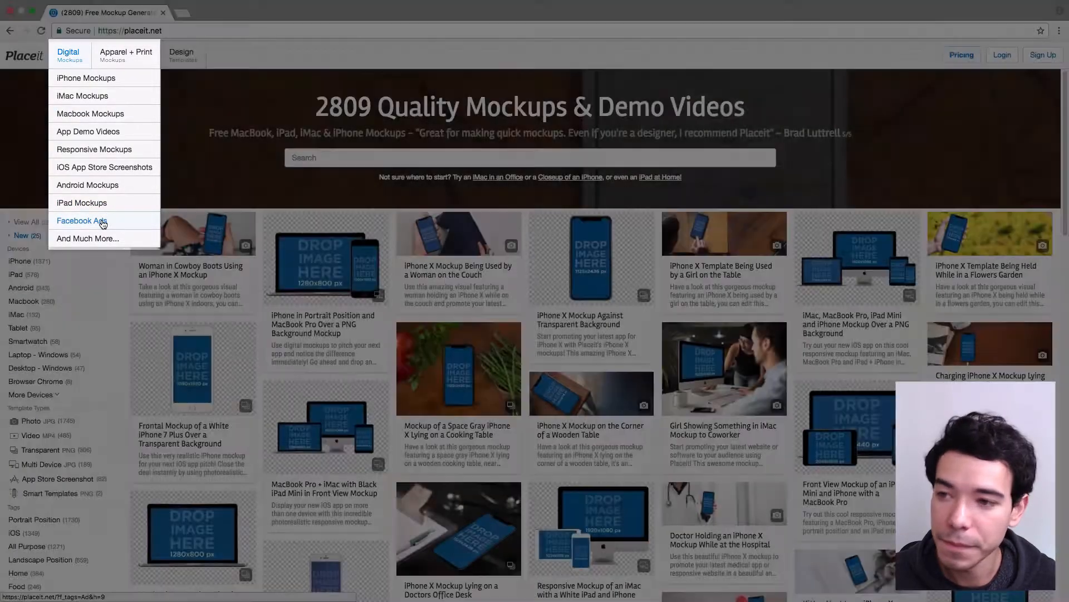
pyautogui.click(82, 221)
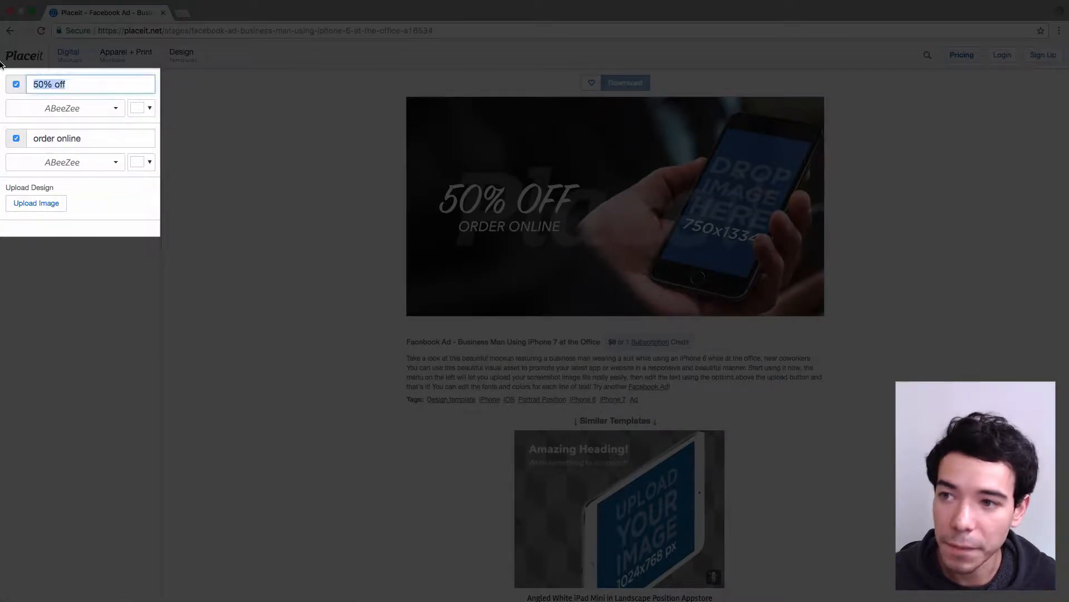
# - Replace the ad's two text lines with 'STAY FIT' and 'Download it Now'
pyautogui.write('STAY')
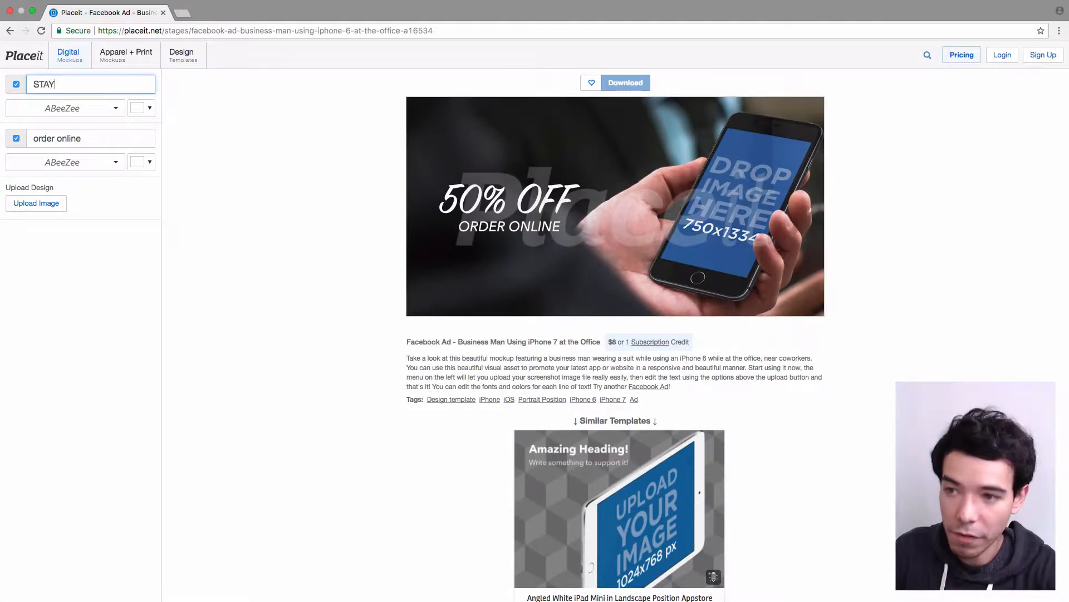
pyautogui.write('FIT')
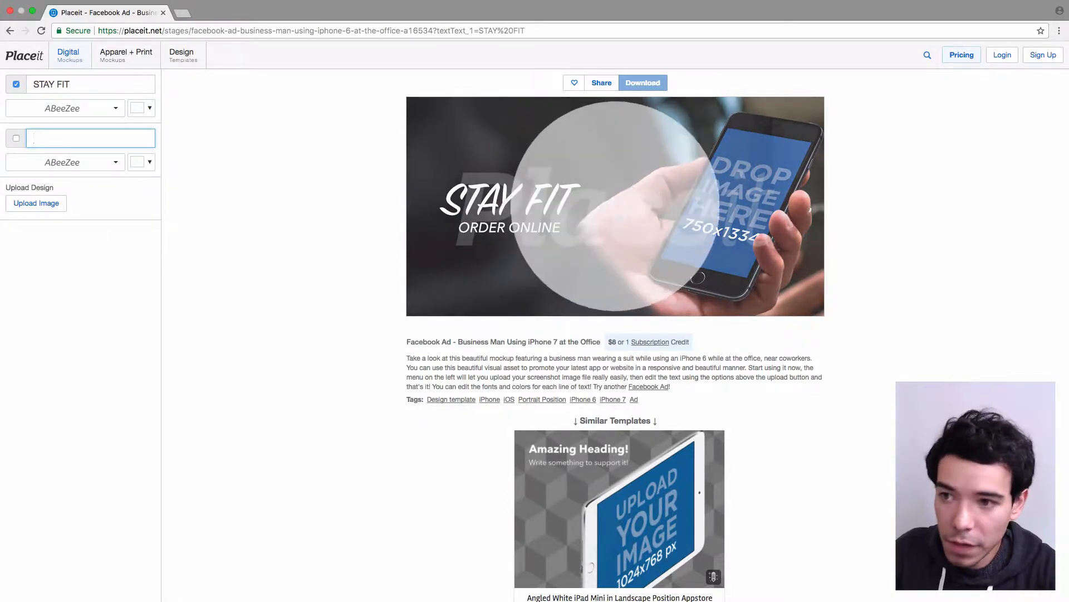
pyautogui.write('D')
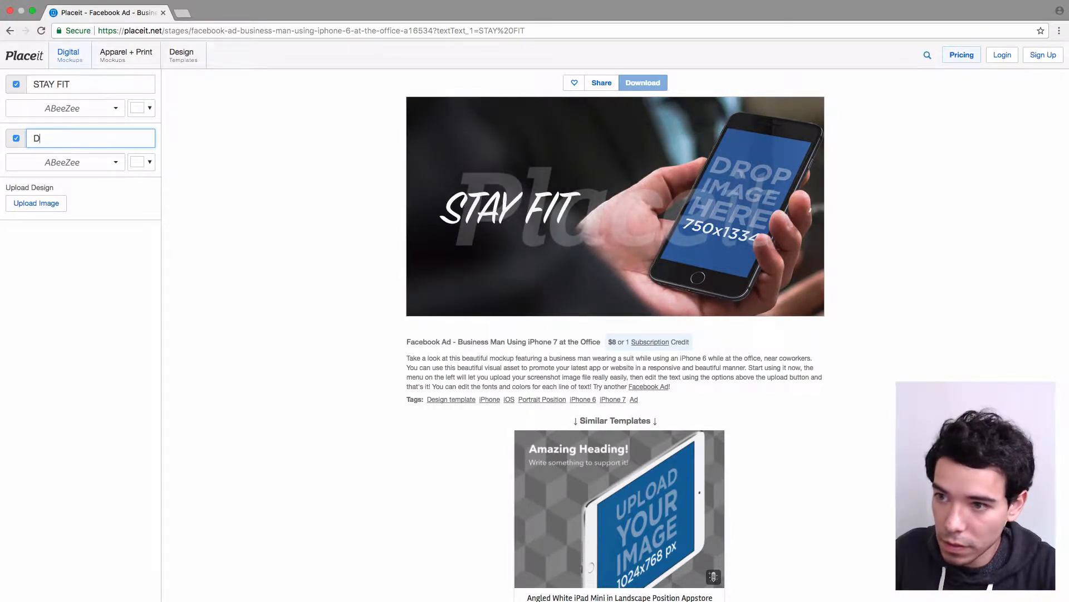
pyautogui.write('ownload it Now')
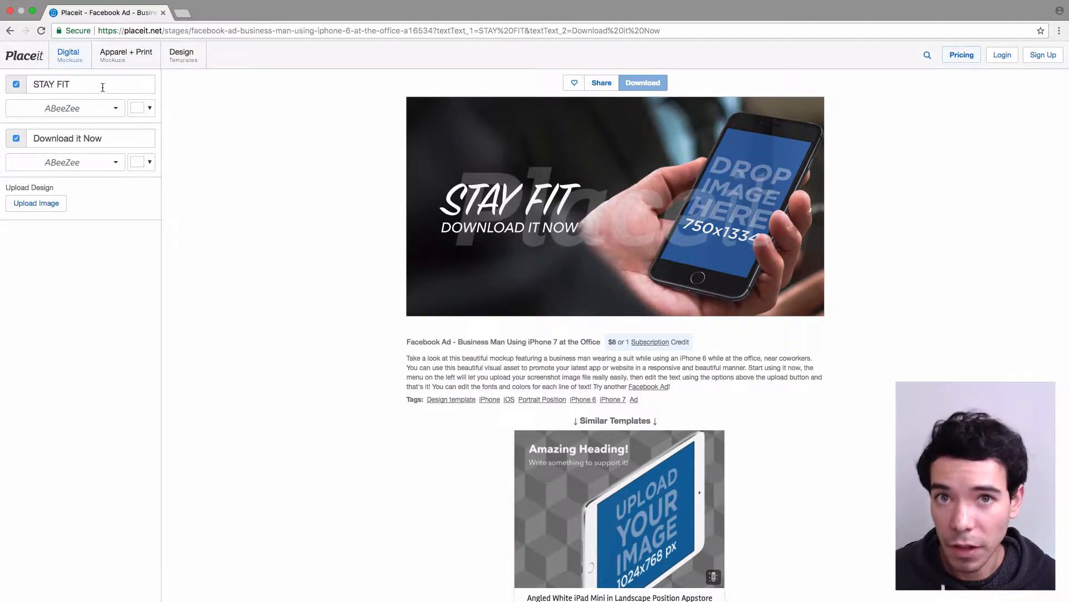
# - Try Bizon on the STAY FIT headline, then settle on Avenir Next
pyautogui.click(65, 107)
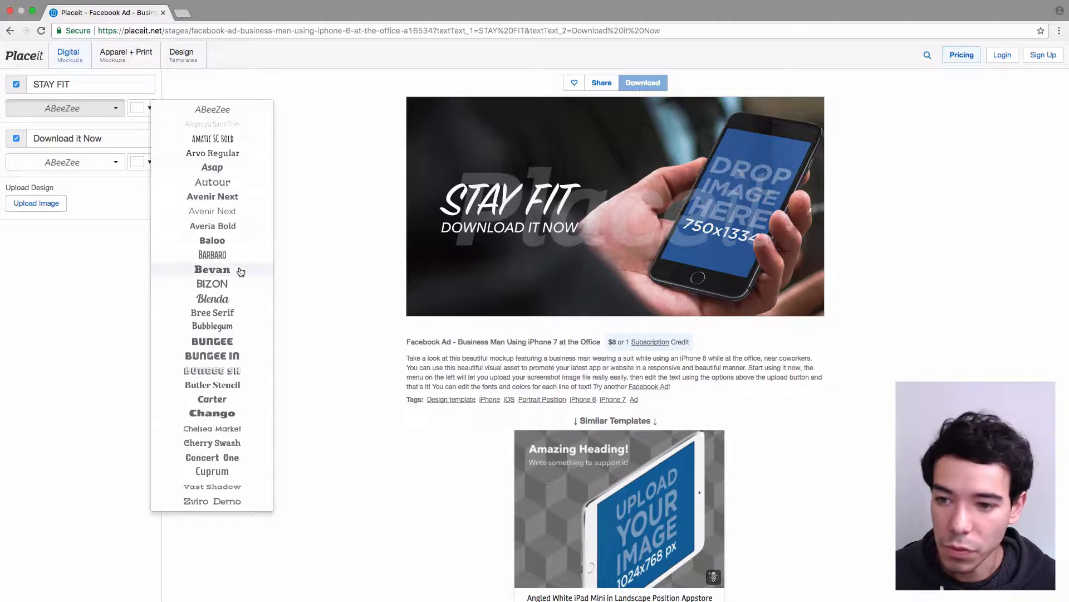
pyautogui.click(212, 282)
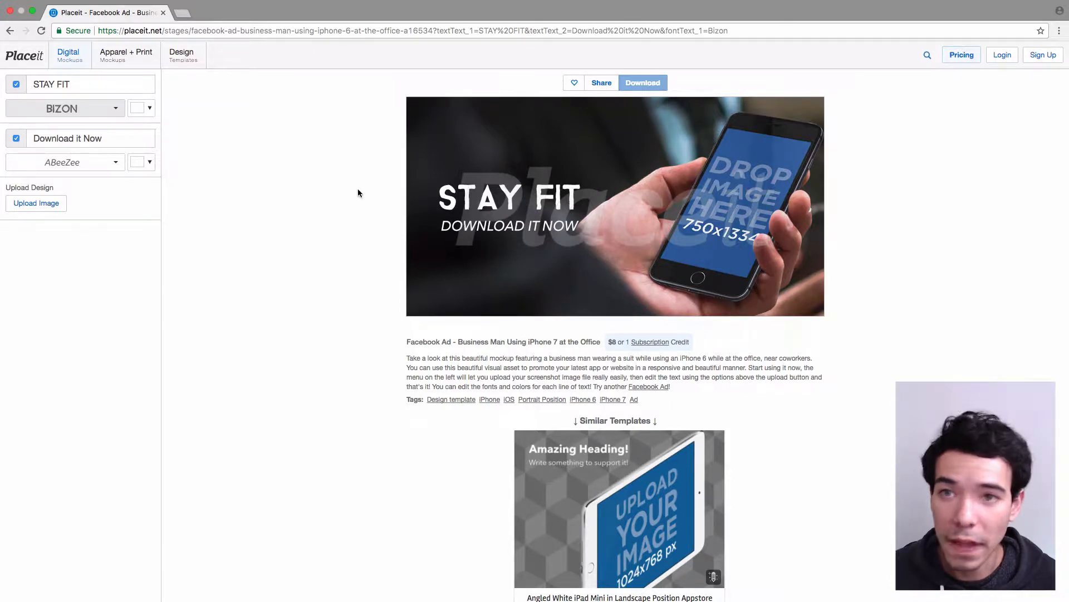
pyautogui.click(61, 162)
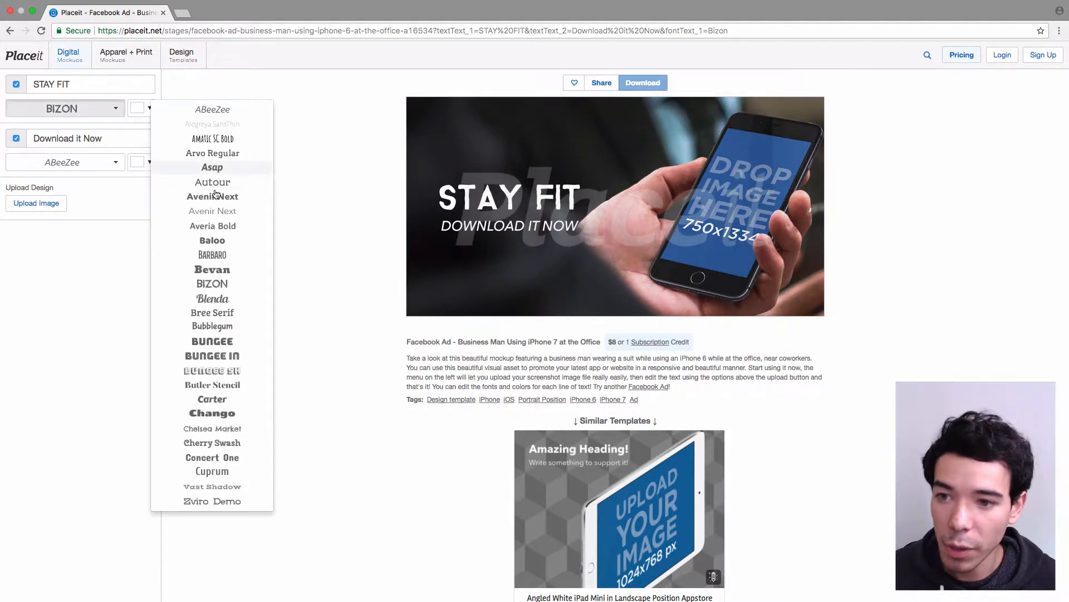
pyautogui.click(212, 196)
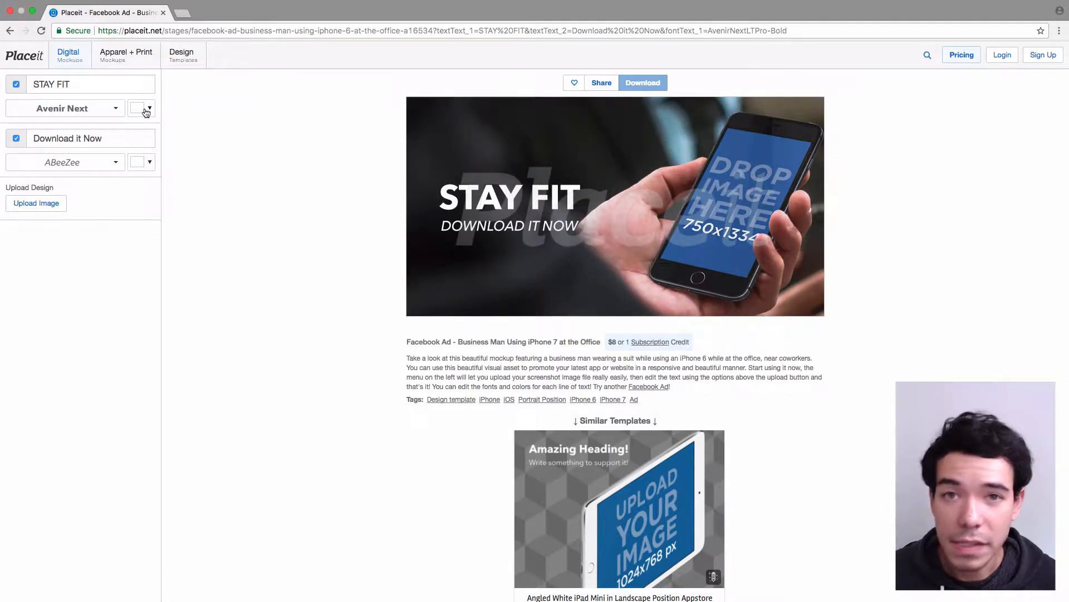
# - Try two darker greens for the headline colour, then return it to white
pyautogui.click(150, 107)
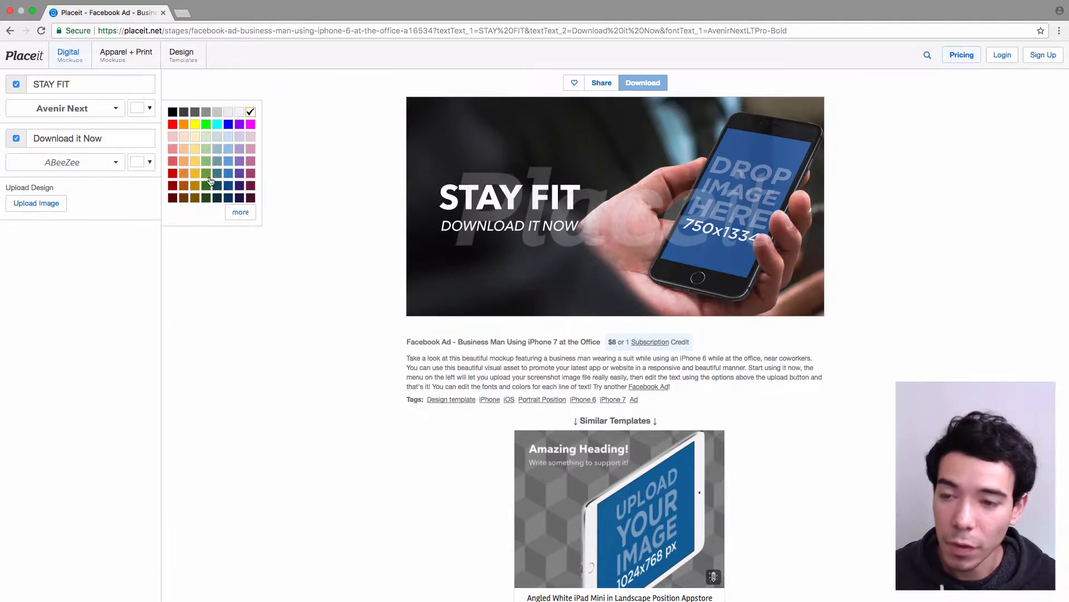
pyautogui.moveTo(209, 163)
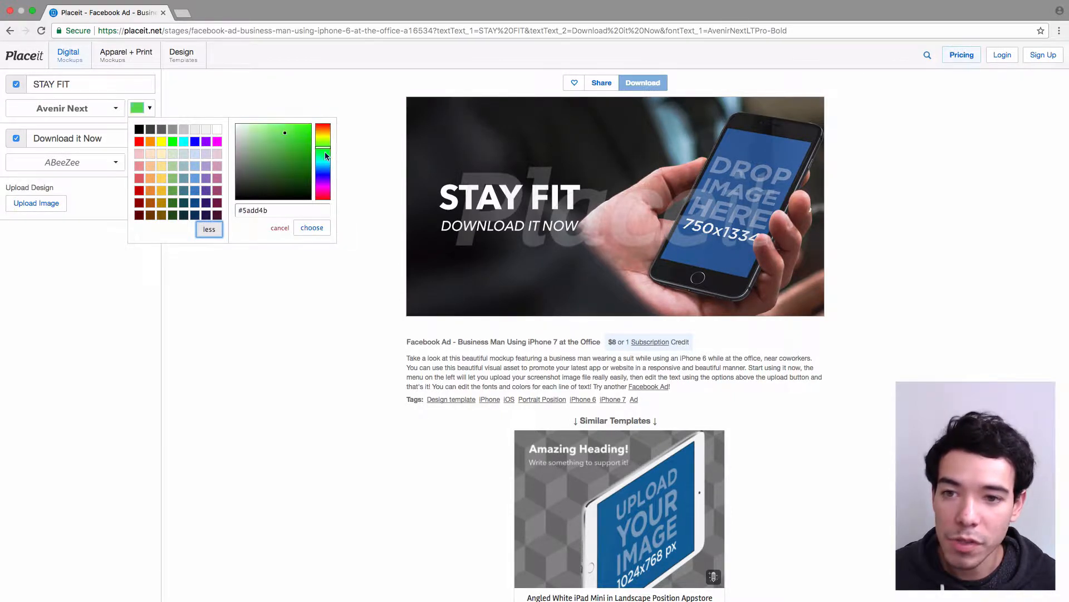
pyautogui.click(298, 150)
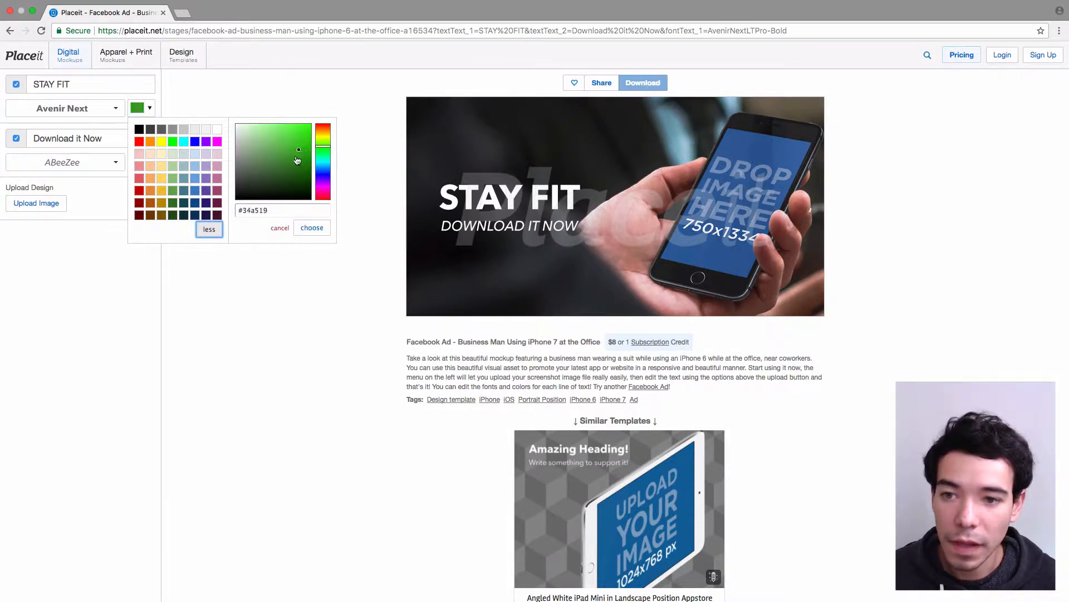
pyautogui.click(289, 161)
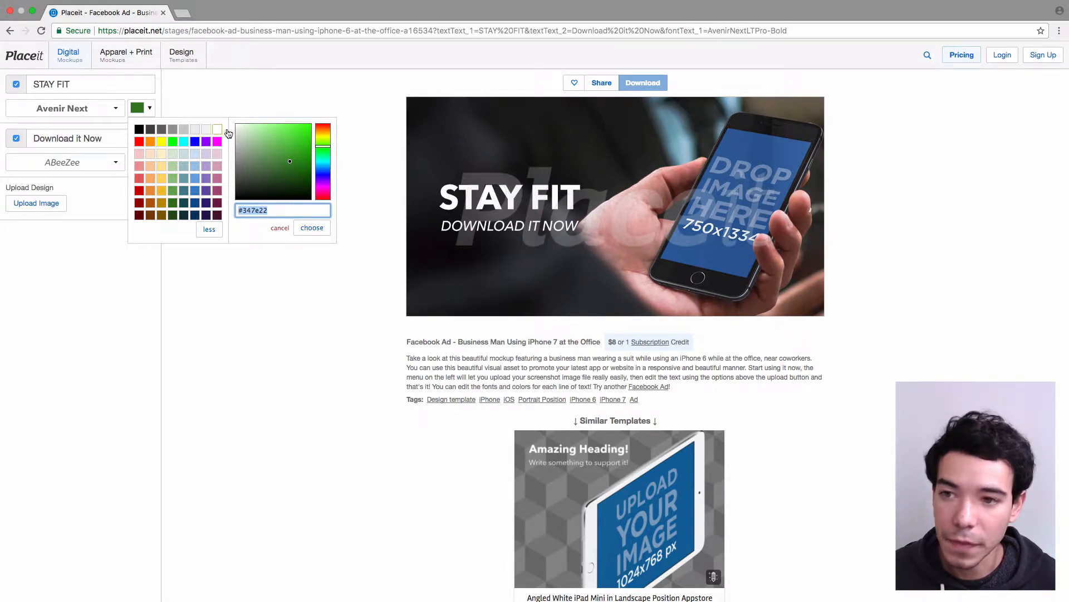
pyautogui.click(325, 189)
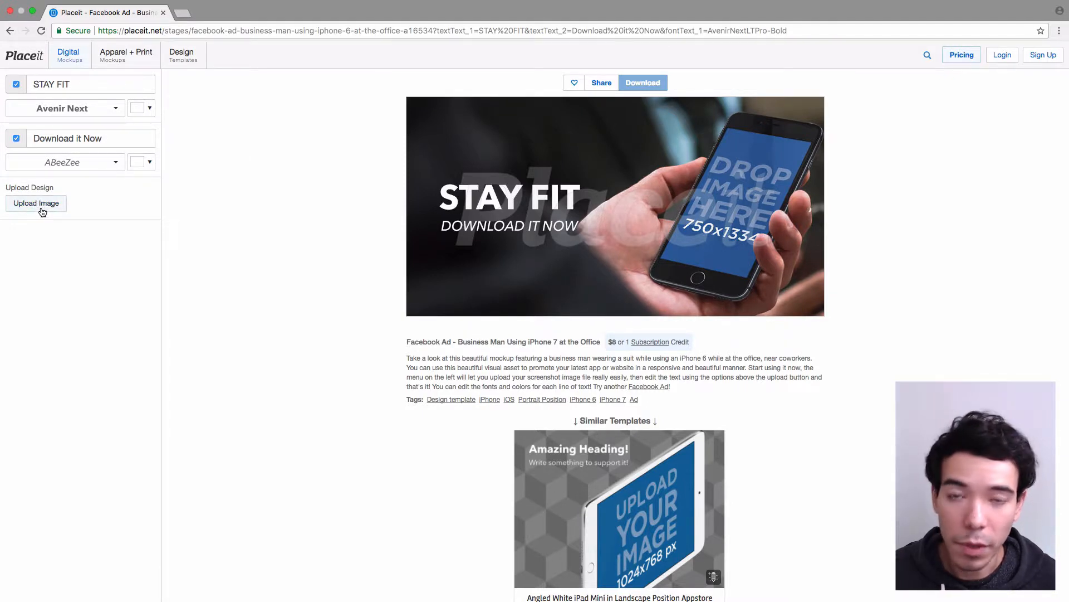
# - Upload superfit-login.png as the screenshot for the phone screen
pyautogui.click(36, 203)
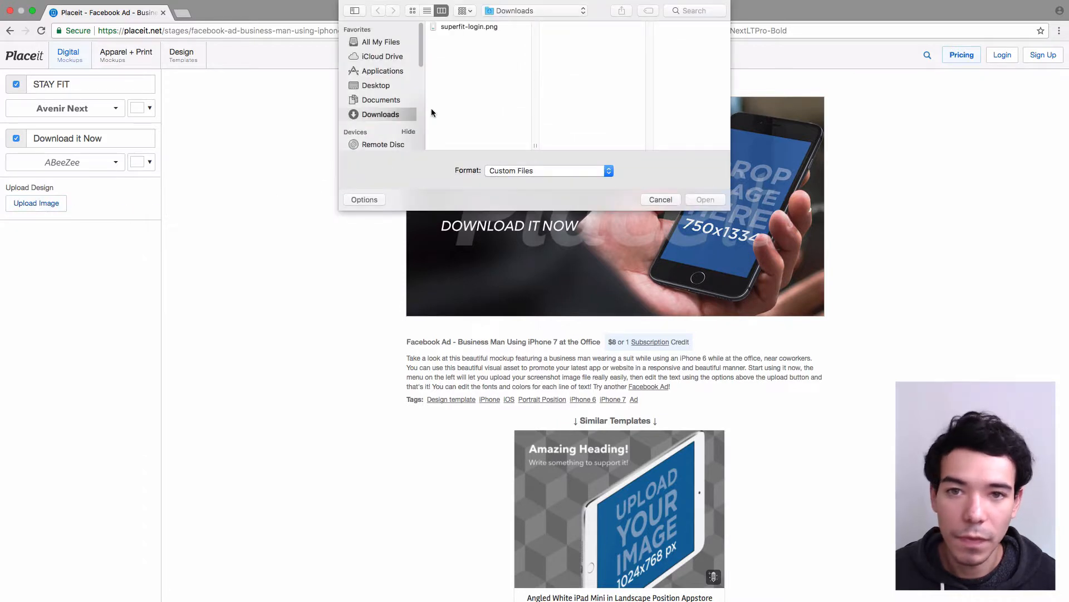
pyautogui.click(469, 26)
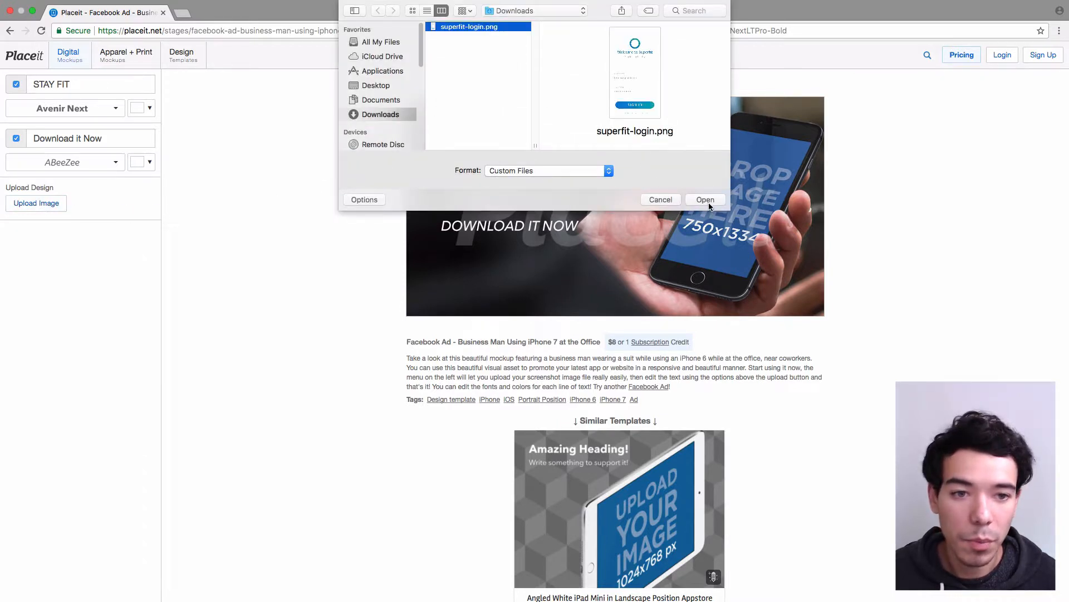
pyautogui.click(705, 199)
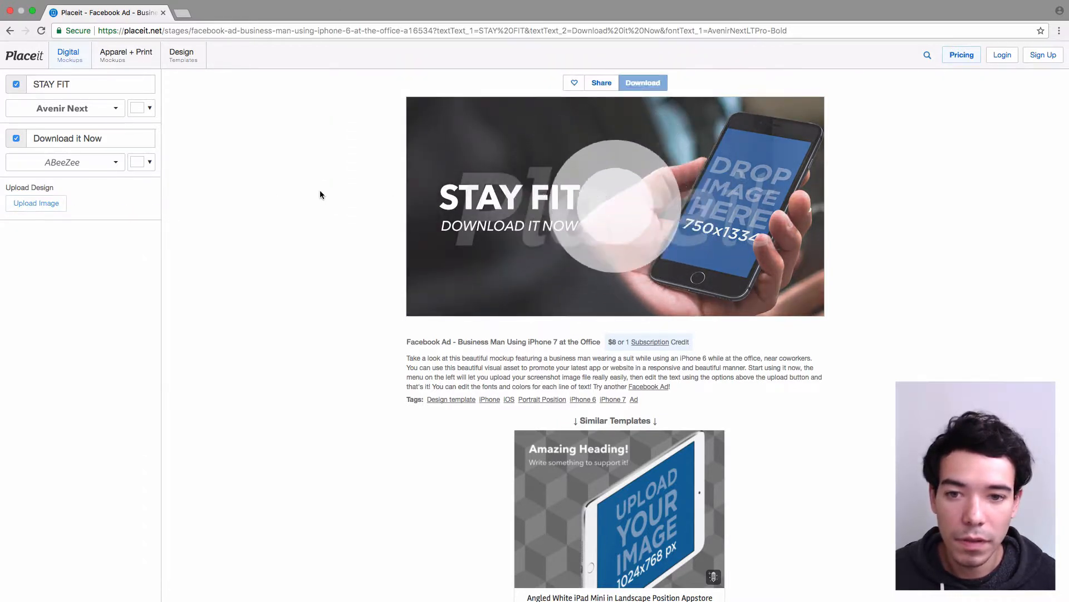
# - Adjust the crop zoom so the Superfit login screenshot fills the iPhone frame, then crop
pyautogui.click(36, 203)
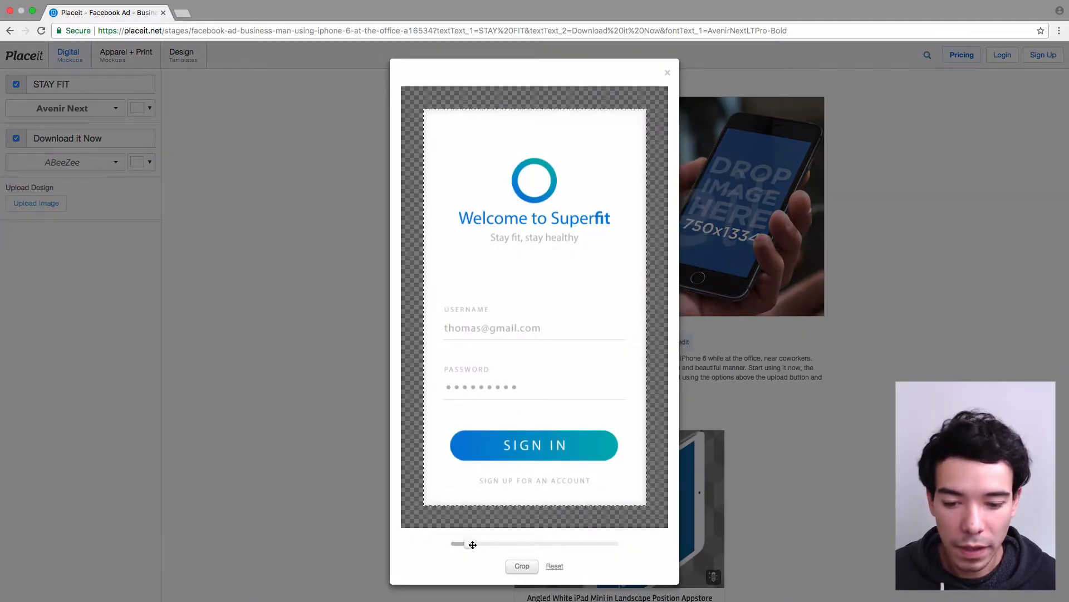
pyautogui.moveTo(472, 544); pyautogui.dragTo(457, 543)
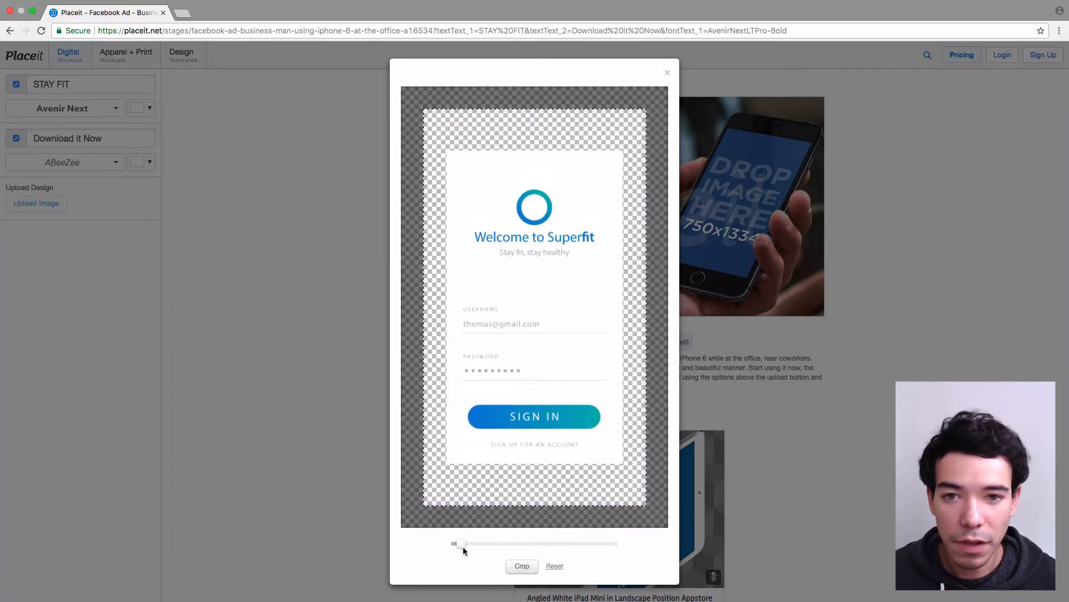
pyautogui.moveTo(456, 543); pyautogui.dragTo(468, 544)
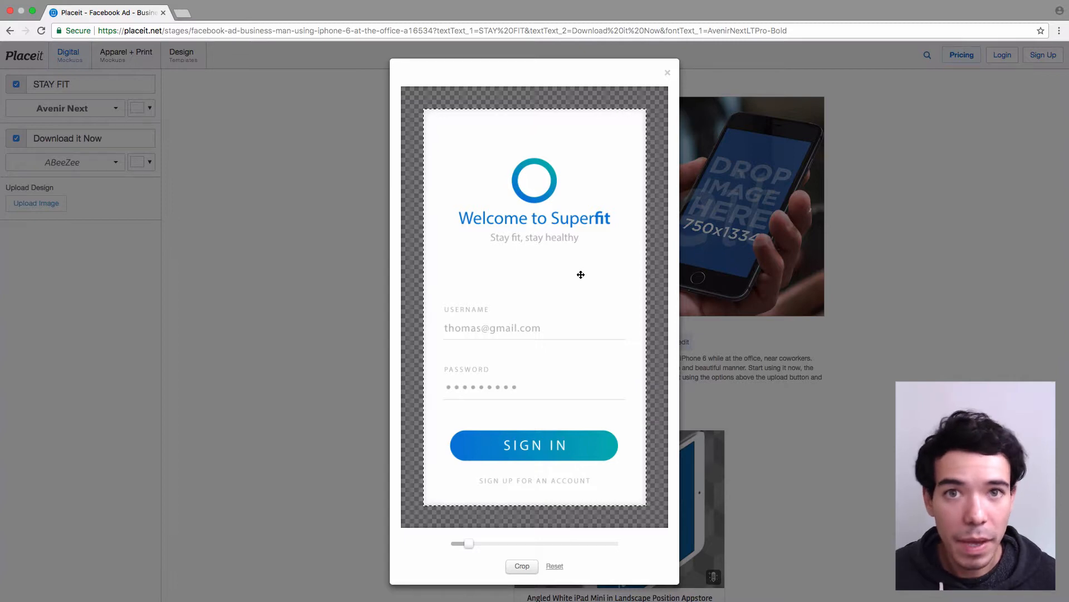
pyautogui.moveTo(513, 532)
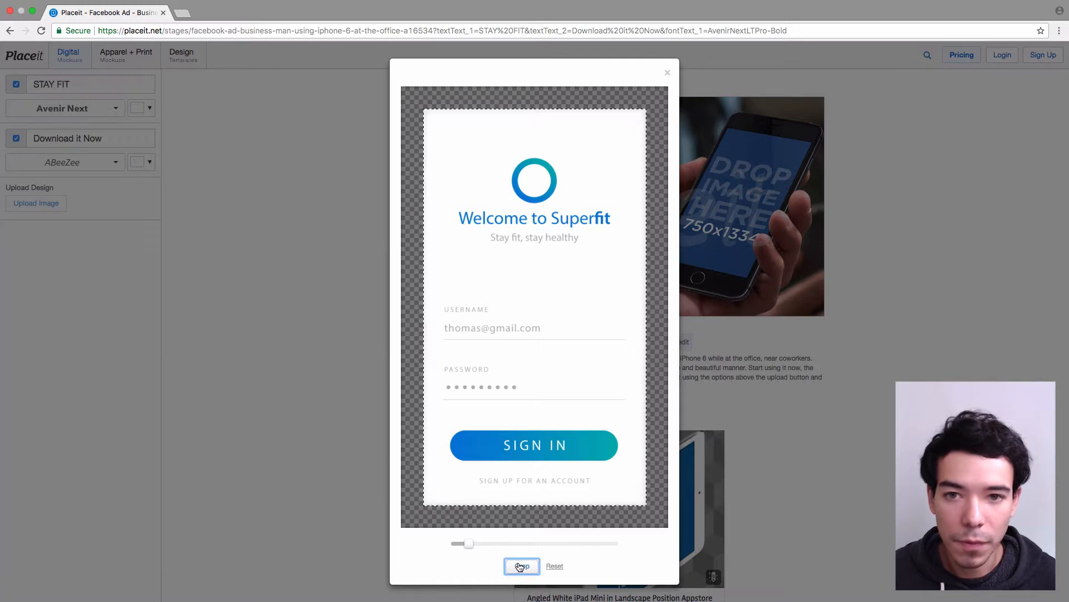
pyautogui.click(522, 566)
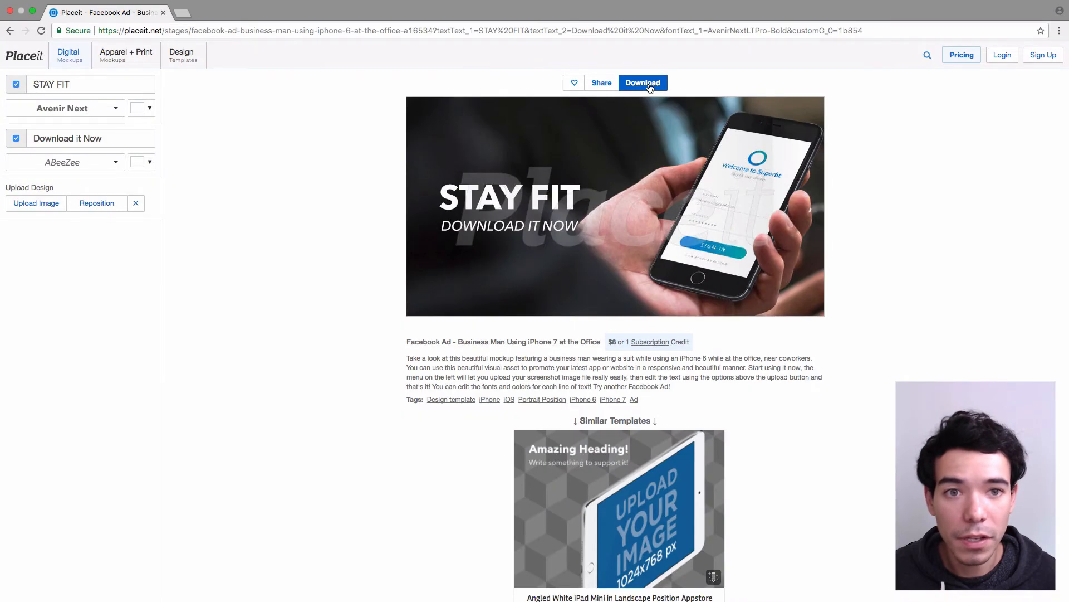
# - Open the Get Your Image purchase dialog for the 1200x628 PNG
pyautogui.click(642, 83)
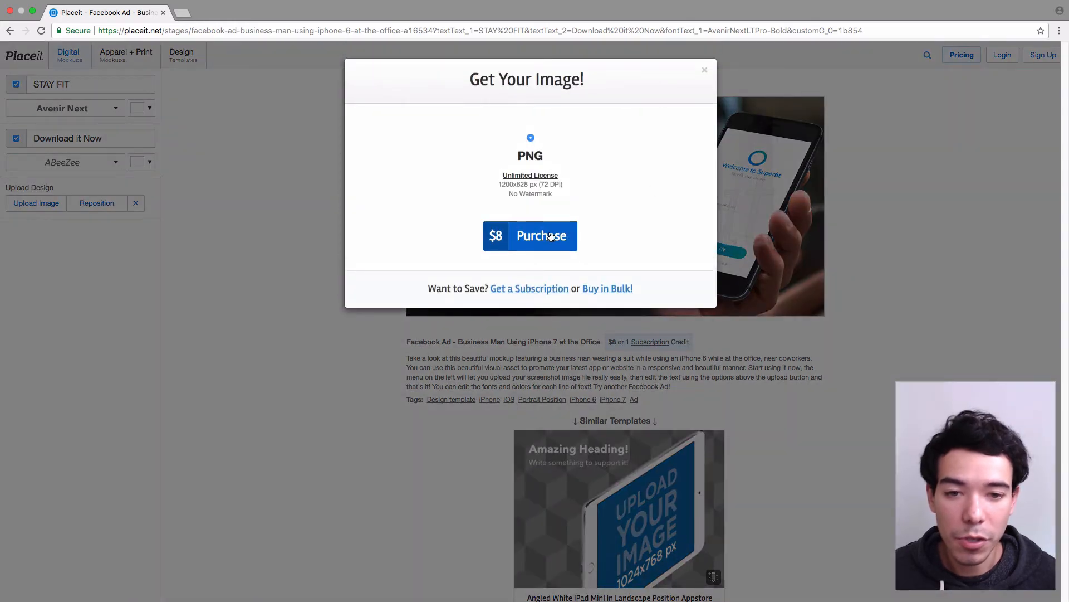